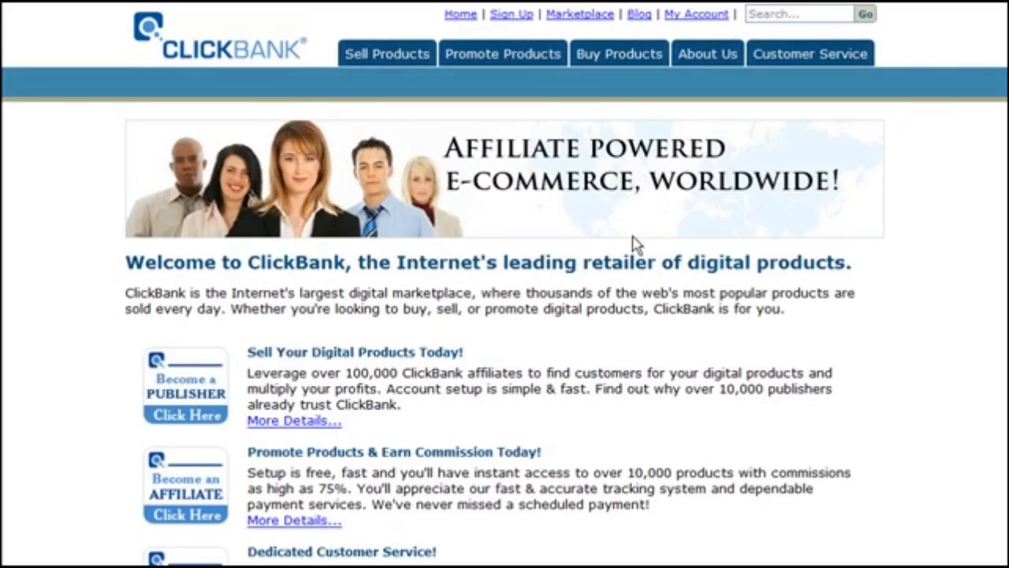
{"action": "mouse_move", "coordinate": [585, 175]}
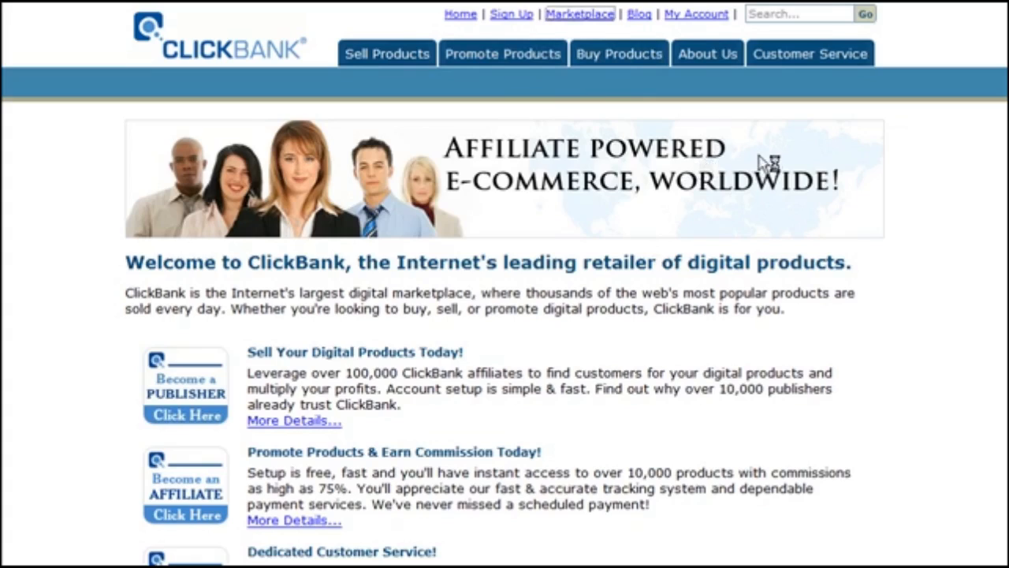
{"action": "mouse_move", "coordinate": [649, 254]}
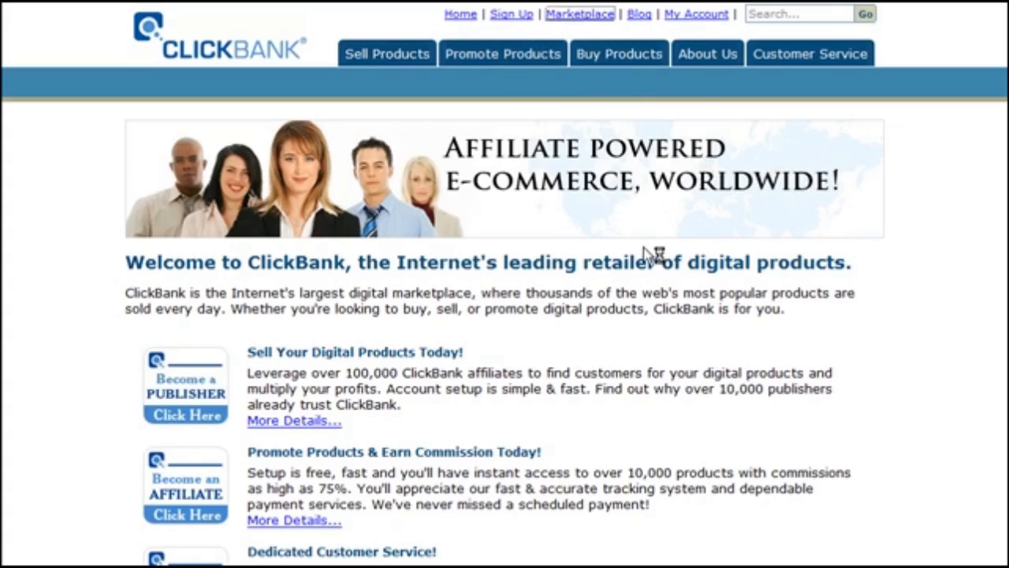
- Go to the ClickBank affiliate Marketplace from the home page
{"action": "left_click", "coordinate": [501, 54]}
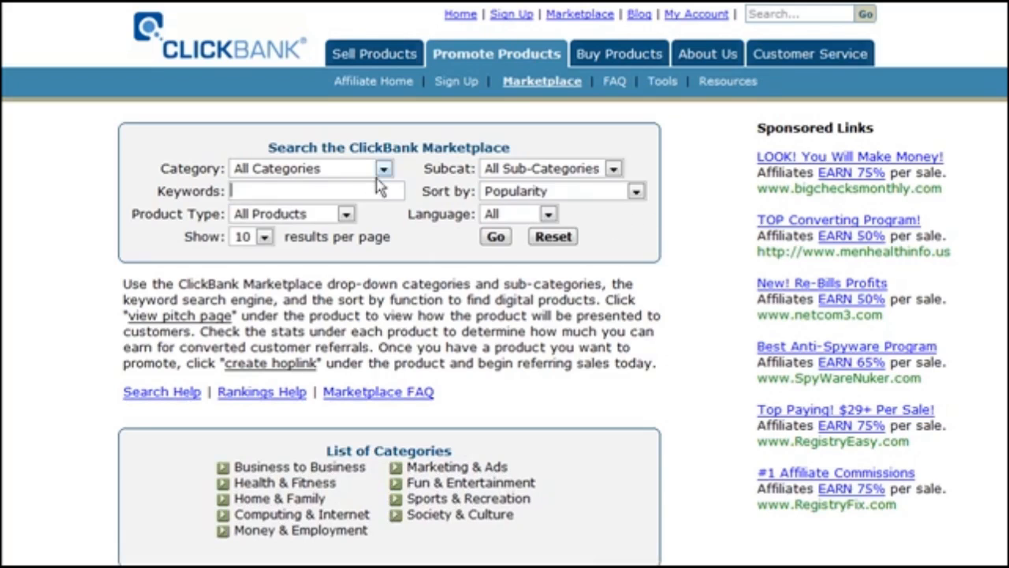
- Search the Business to Business category and start a hoplink for DoublingStocks
{"action": "left_click", "coordinate": [385, 167]}
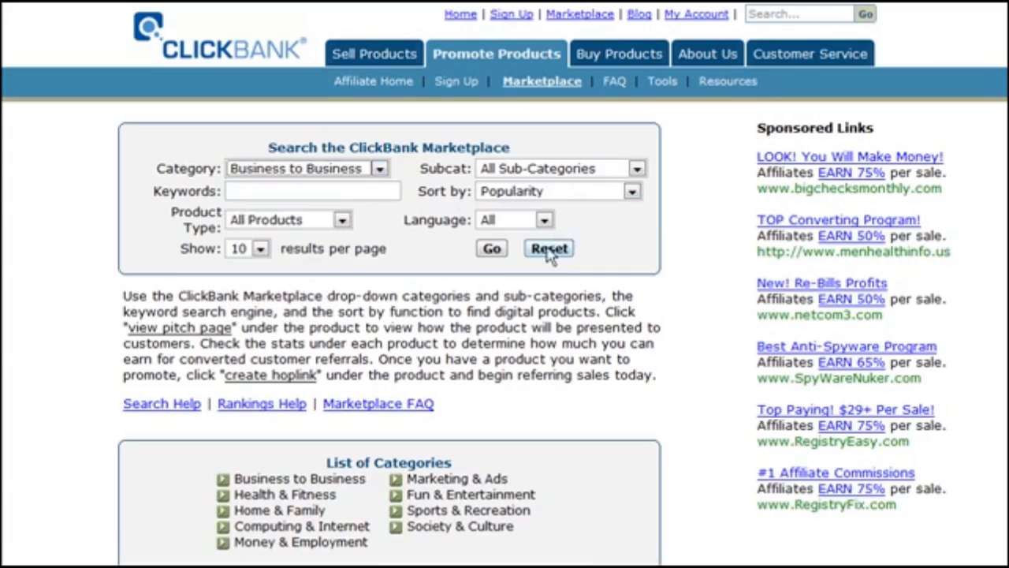
{"action": "left_click", "coordinate": [548, 249]}
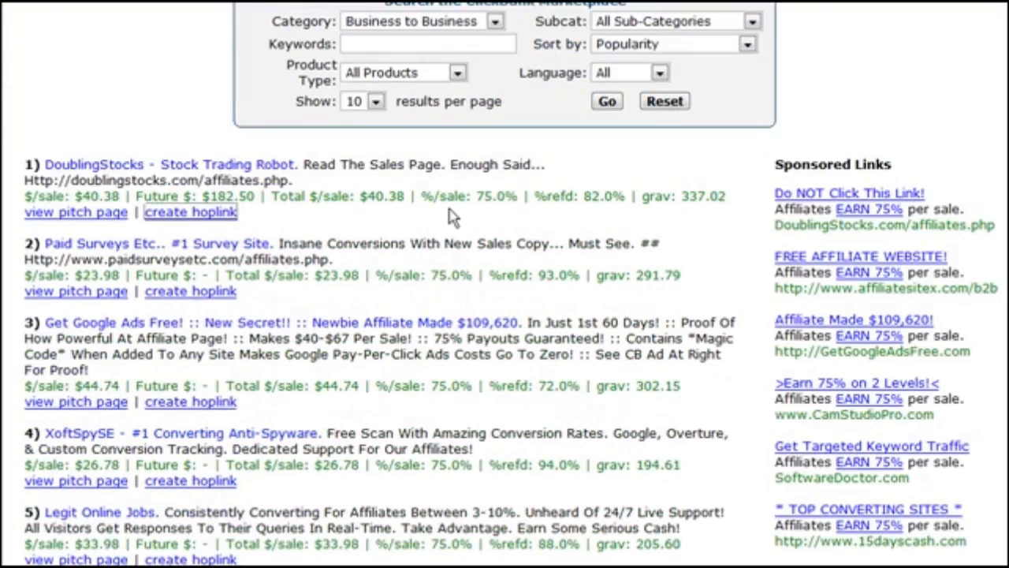
{"action": "mouse_move", "coordinate": [254, 221]}
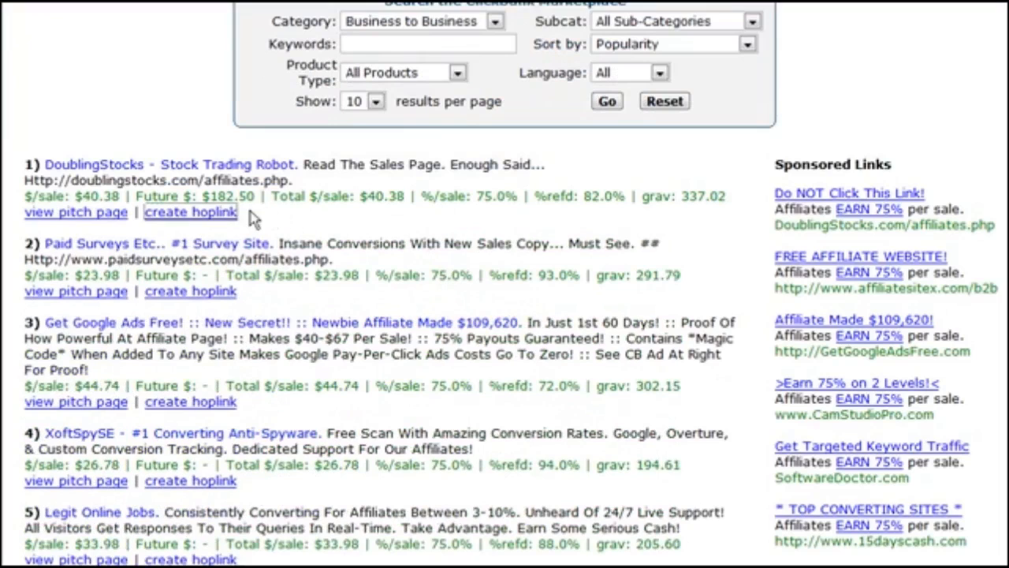
{"action": "left_click", "coordinate": [189, 212]}
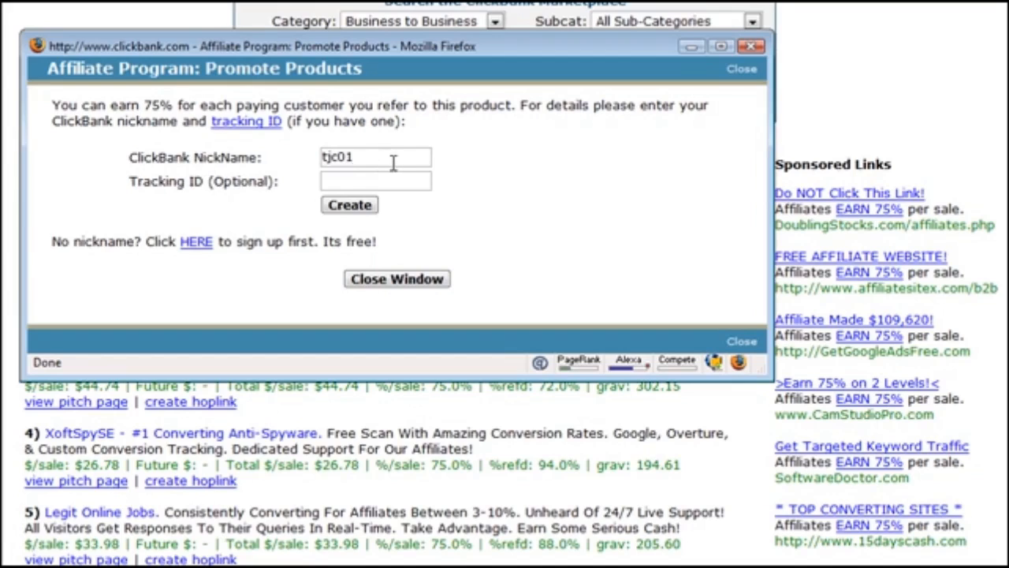
- Create the DoublingStocks hoplink for nickname tjc01 (tjc01.affstocks.hop.clickbank.net)
{"action": "left_click", "coordinate": [350, 205]}
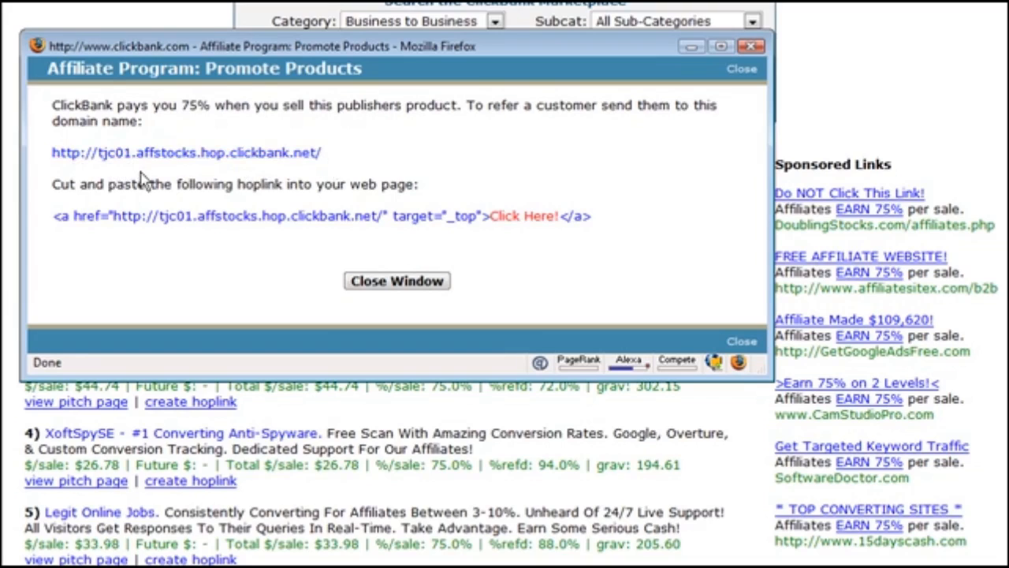
{"action": "mouse_move", "coordinate": [126, 158]}
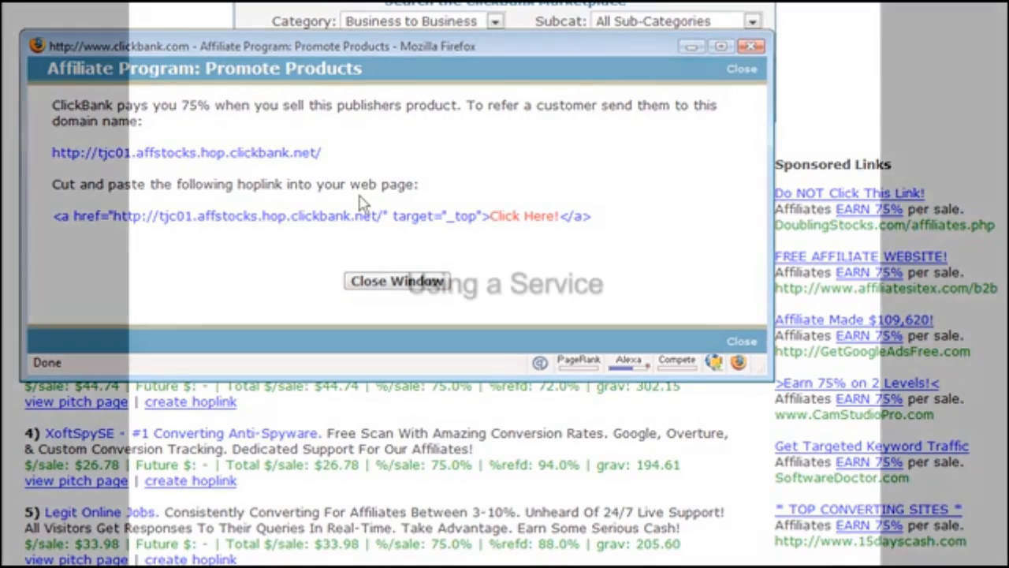
{"action": "left_click", "coordinate": [398, 281]}
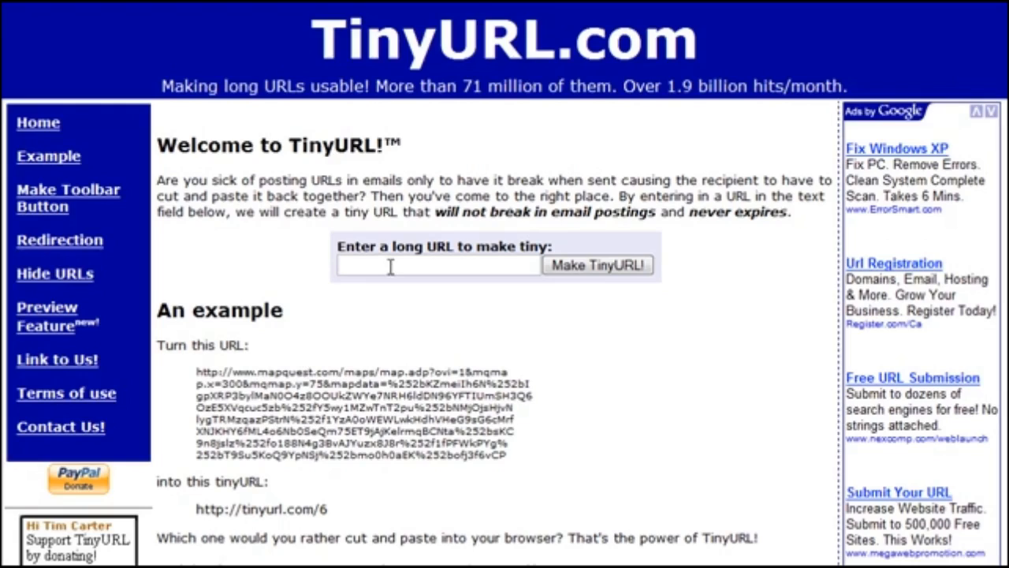
- Shorten the tjc01 hoplink with TinyURL and copy the resulting tinyurl.com address
{"action": "right_click", "coordinate": [465, 366]}
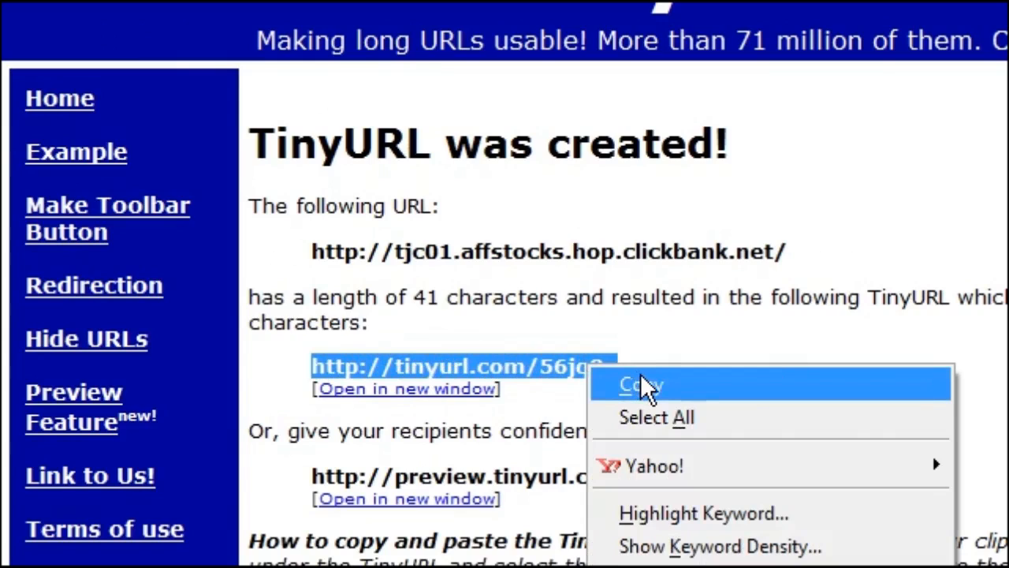
{"action": "left_click", "coordinate": [638, 385]}
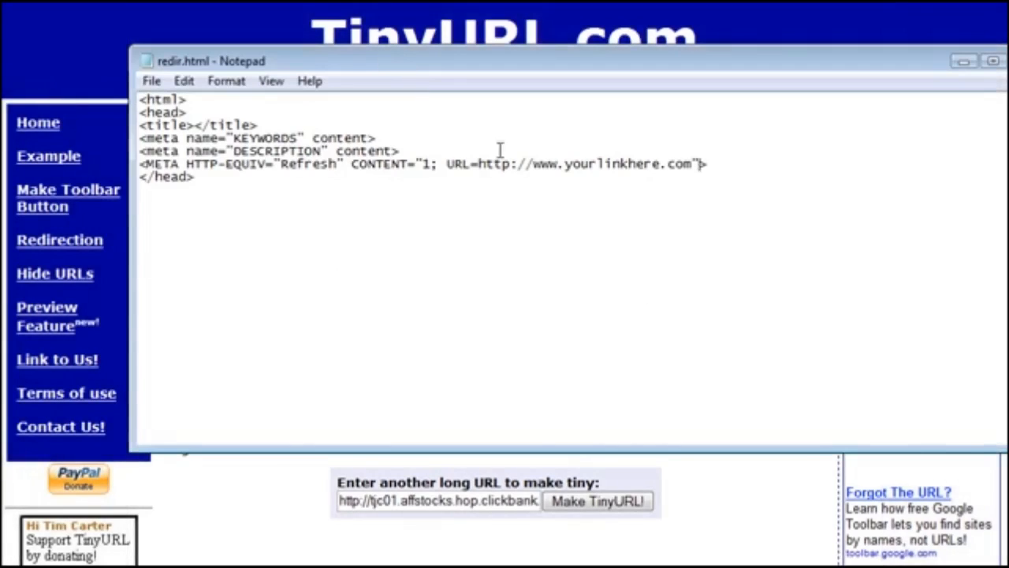
{"action": "mouse_move", "coordinate": [394, 333]}
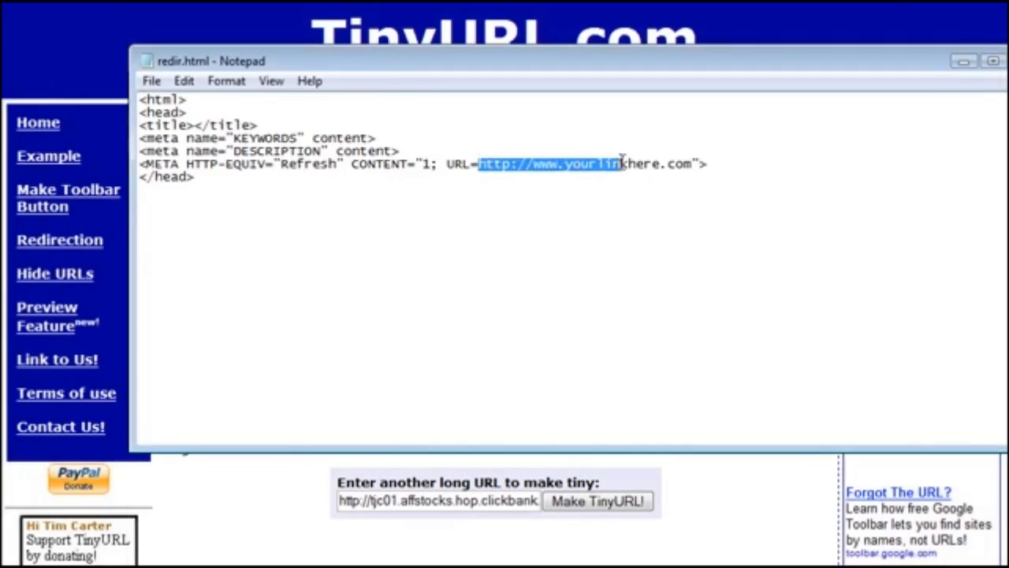
{"action": "left_click_drag", "start_coordinate": [618, 162], "coordinate": [693, 162]}
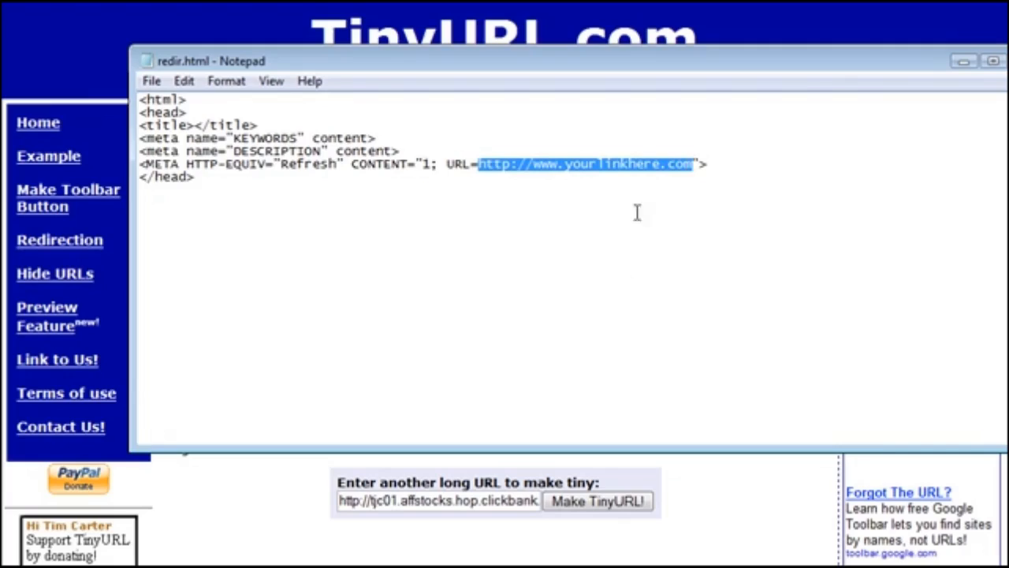
{"action": "mouse_move", "coordinate": [613, 224]}
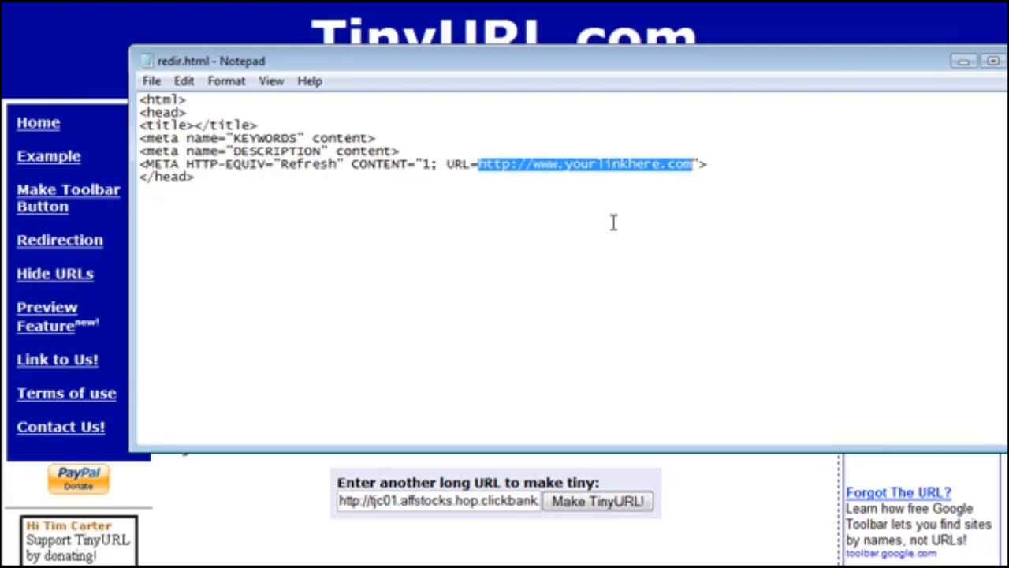
{"action": "type", "text": "http://tinyurl.com/56jq8g"}
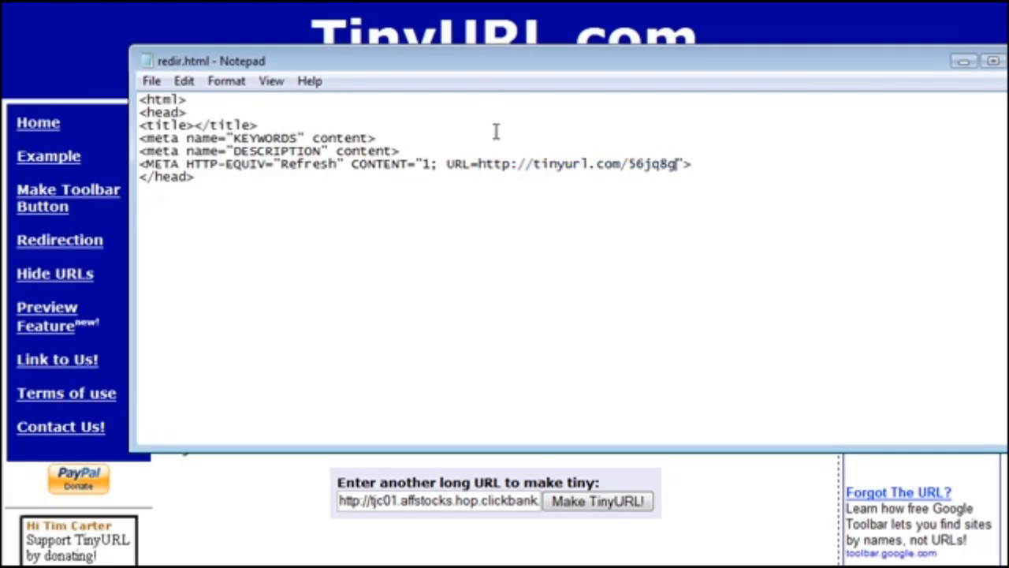
{"action": "left_click", "coordinate": [151, 80]}
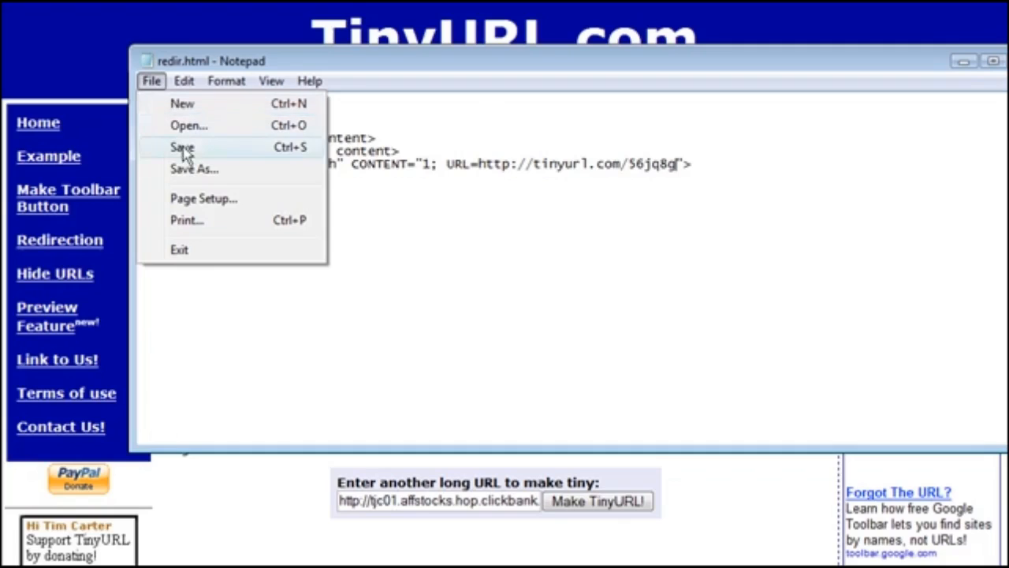
{"action": "left_click", "coordinate": [183, 148]}
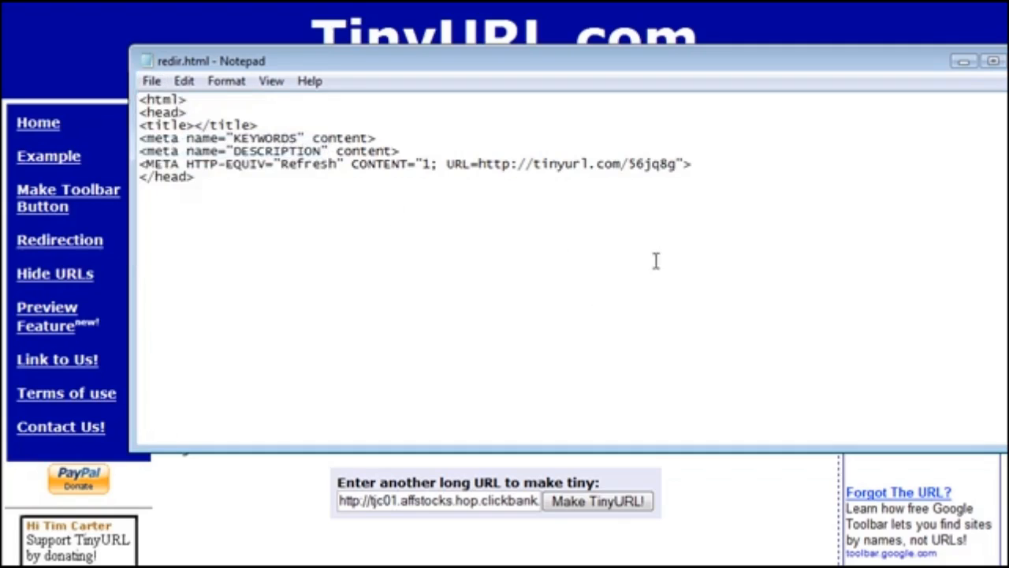
{"action": "mouse_move", "coordinate": [205, 71]}
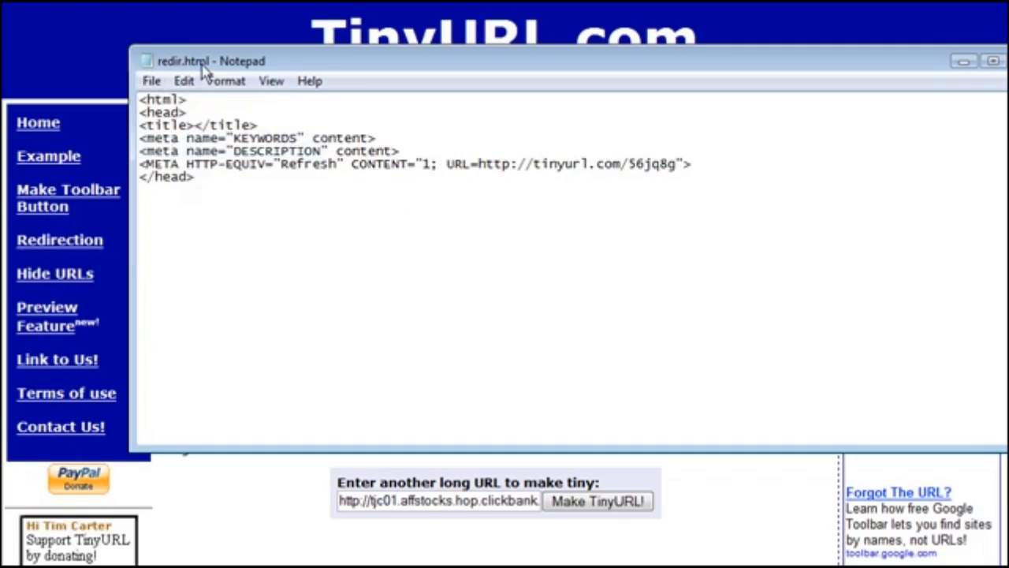
{"action": "mouse_move", "coordinate": [354, 246]}
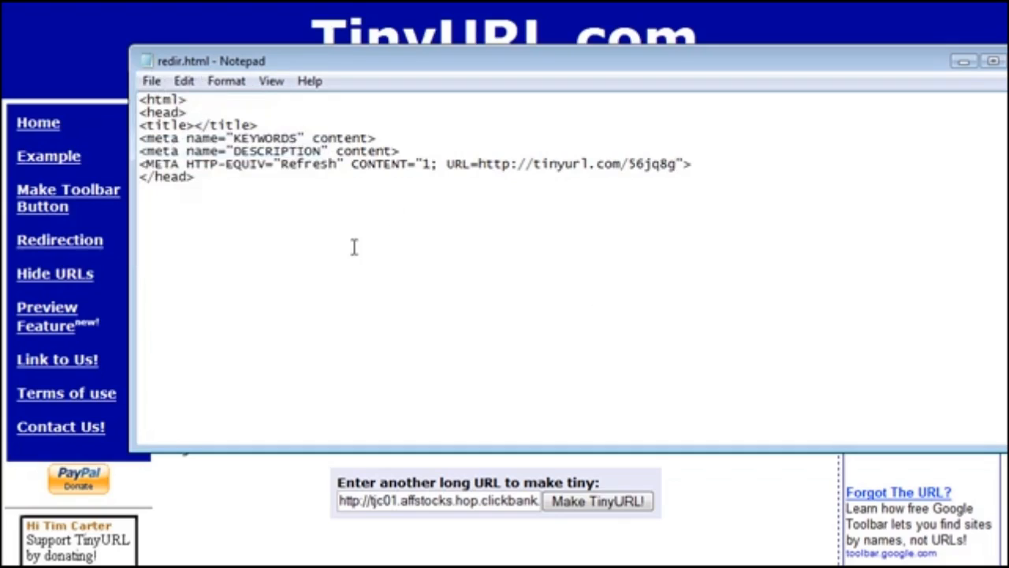
{"action": "mouse_move", "coordinate": [503, 311]}
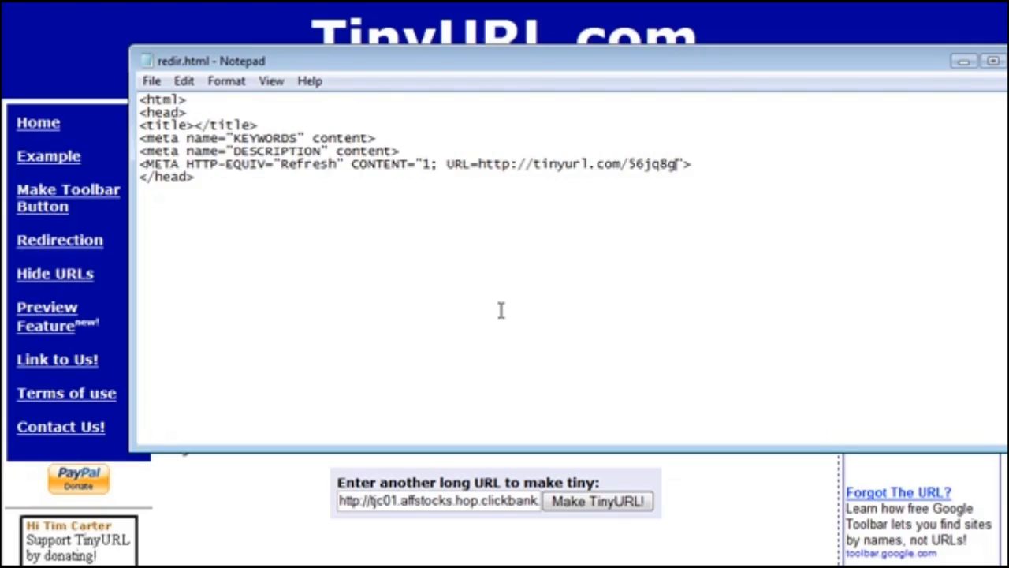
{"action": "mouse_move", "coordinate": [668, 249]}
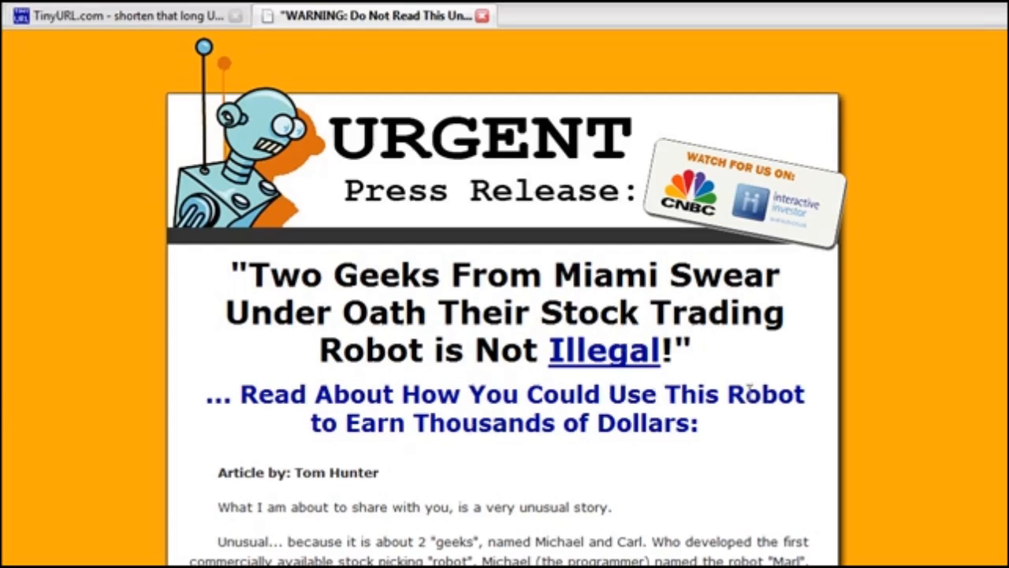
- Scroll down the DoublingStocks sales page reached through the redirect
{"action": "scroll", "scroll_direction": "down", "scroll_amount": 3}
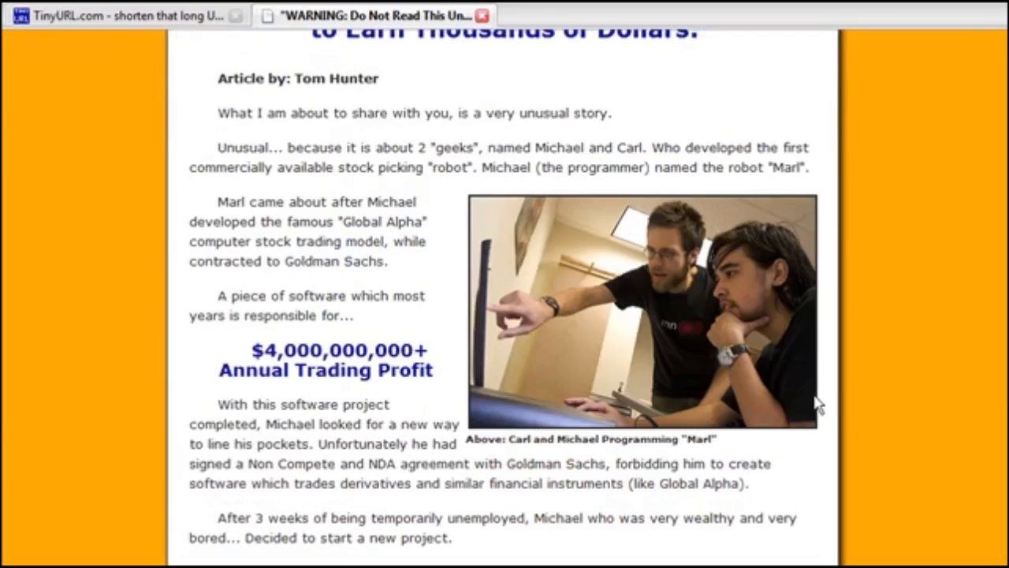
{"action": "scroll", "scroll_direction": "down", "scroll_amount": 3}
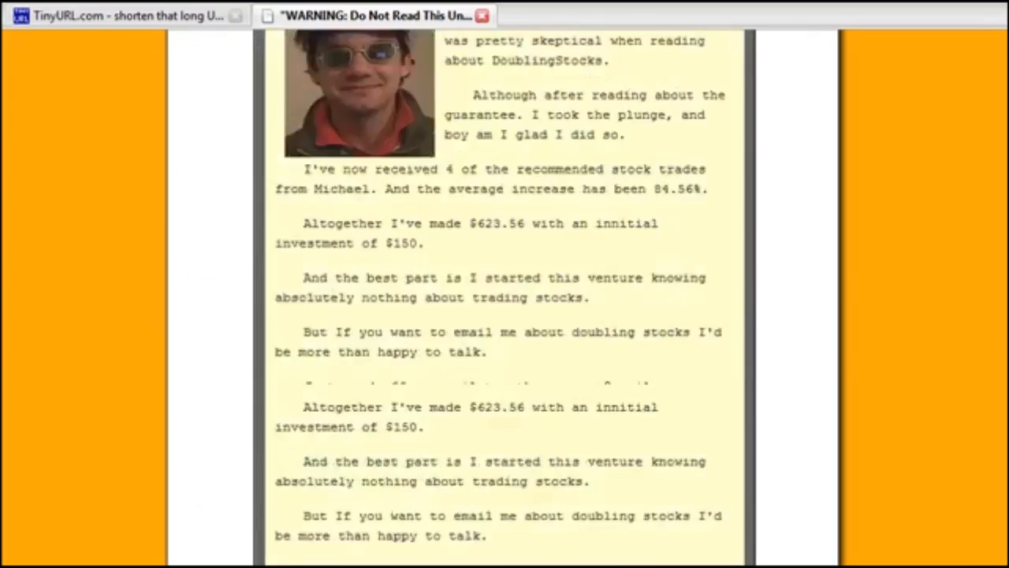
{"action": "scroll", "scroll_direction": "down", "scroll_amount": 3}
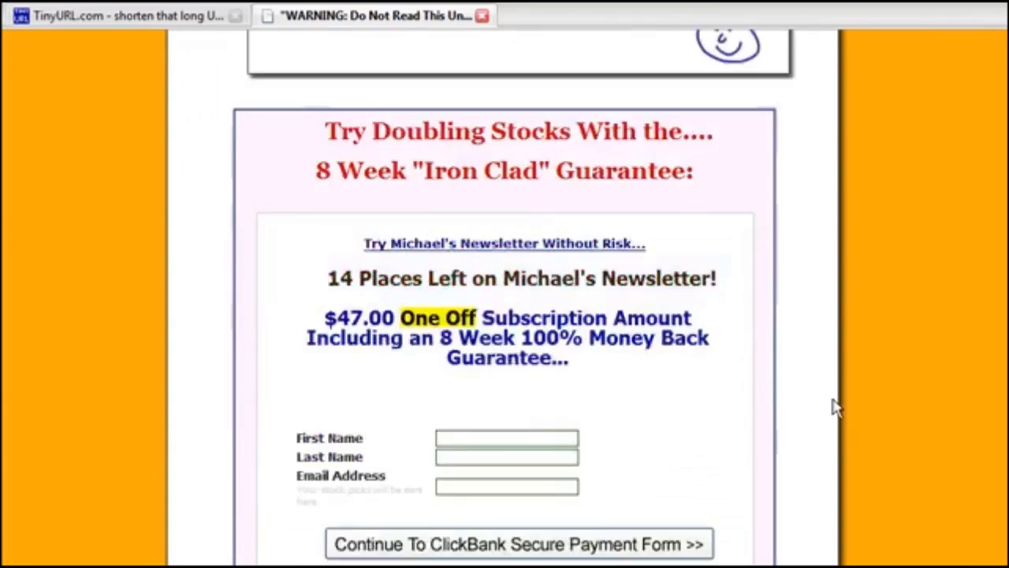
{"action": "scroll", "scroll_direction": "down", "scroll_amount": 3}
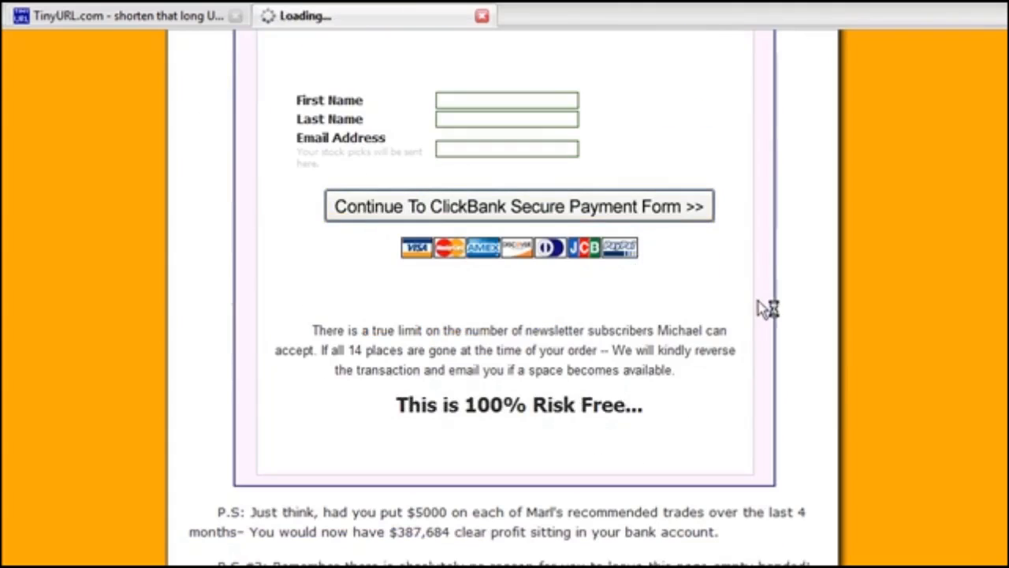
- Continue from the sales page to ClickBank's $47 DoublingStocks secure order form
{"action": "left_click", "coordinate": [520, 205]}
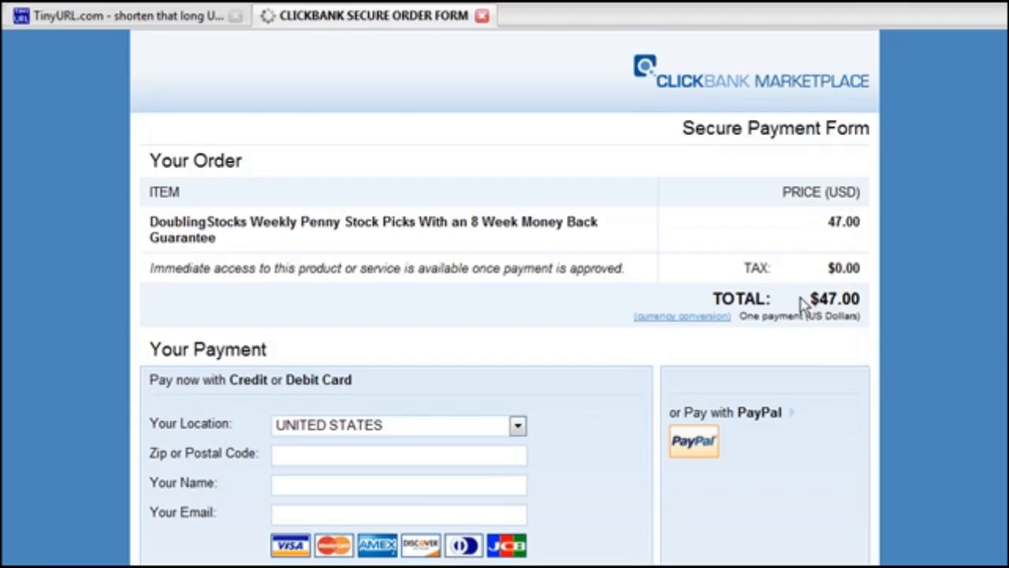
{"action": "scroll", "scroll_direction": "down", "scroll_amount": 3}
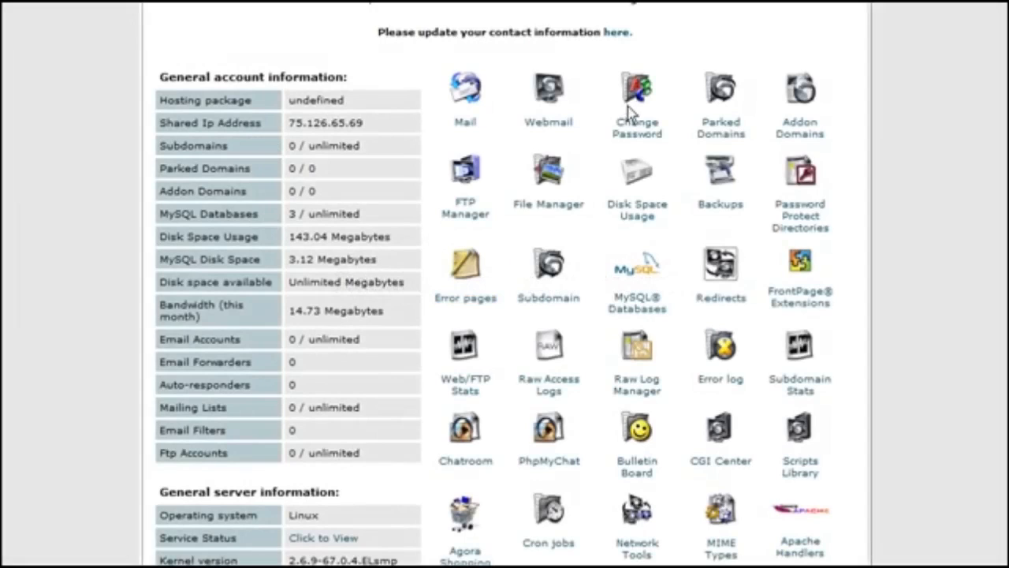
{"action": "mouse_move", "coordinate": [663, 224]}
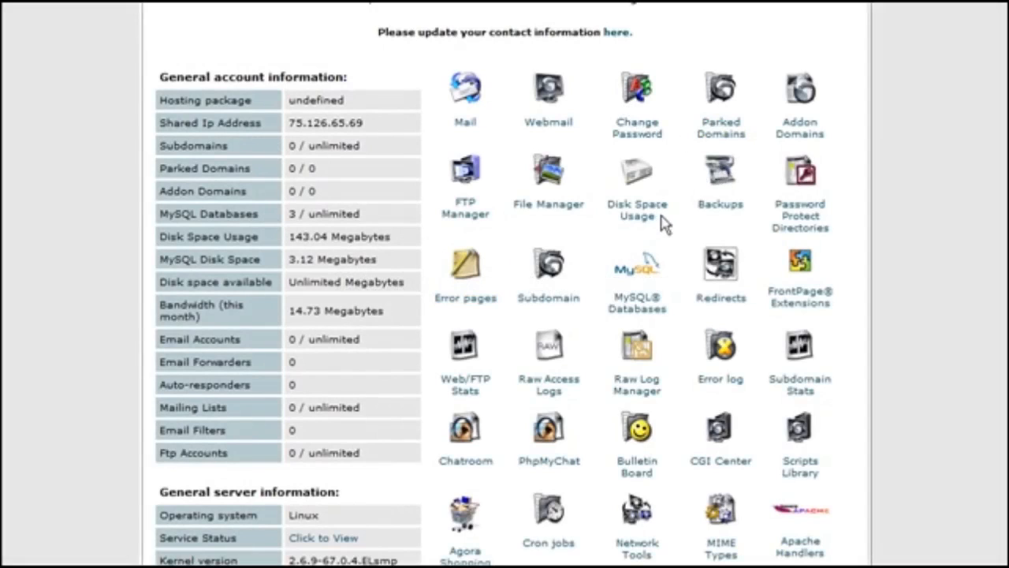
{"action": "mouse_move", "coordinate": [719, 265]}
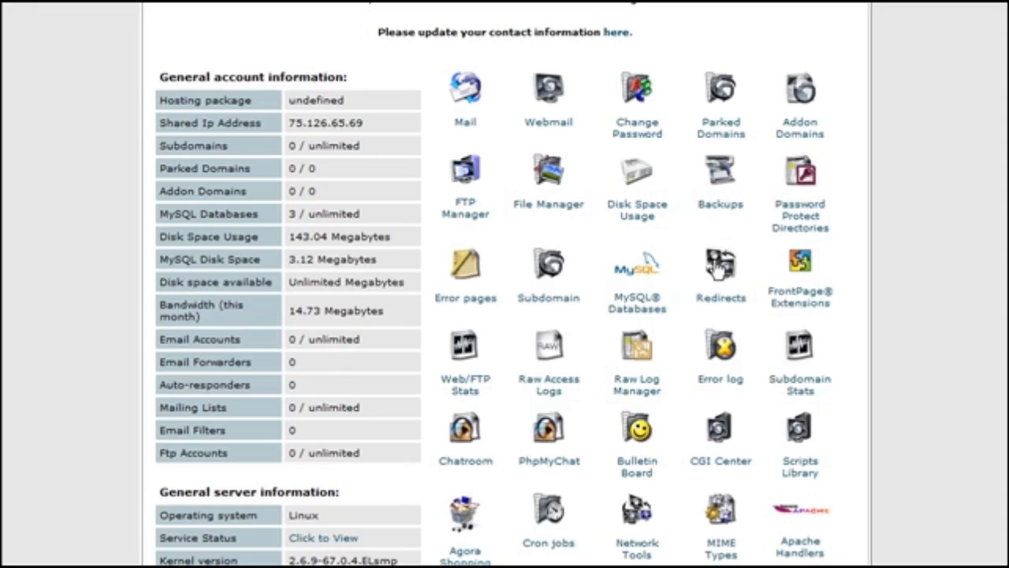
- Go to cPanel's Redirects page for 60bucksaday.com
{"action": "left_click", "coordinate": [719, 264]}
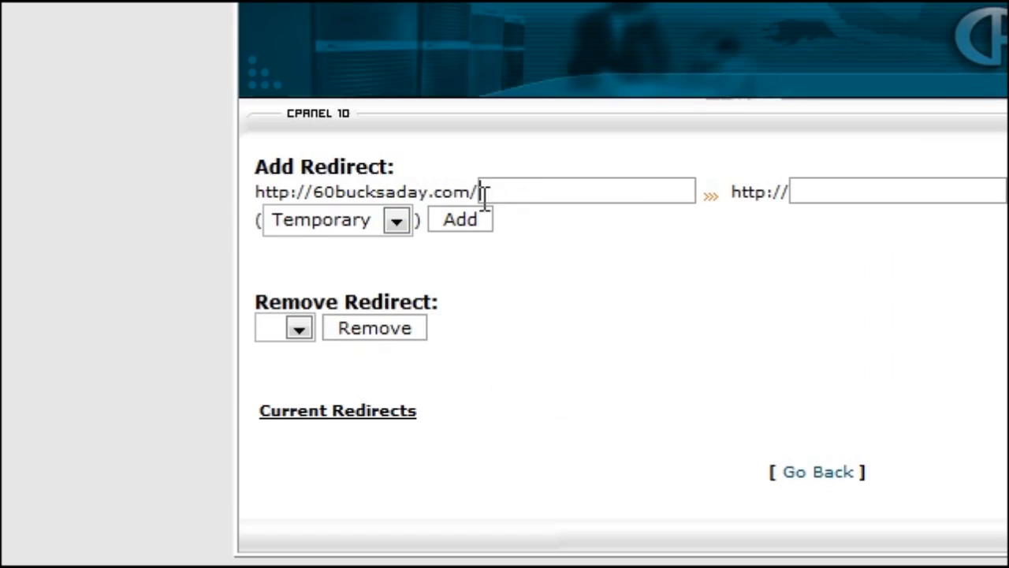
{"action": "mouse_move", "coordinate": [684, 384]}
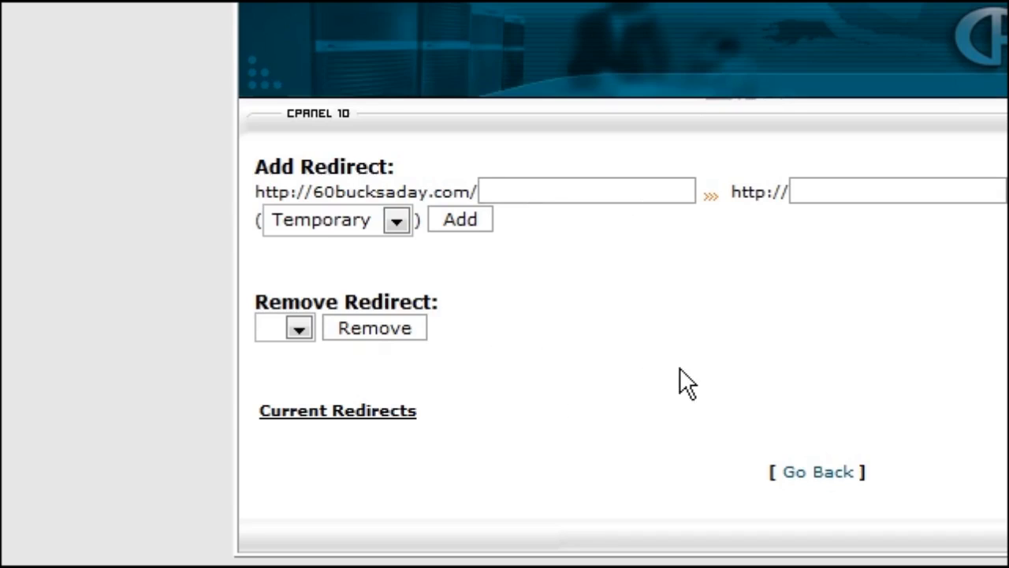
{"action": "type", "text": "redirect"}
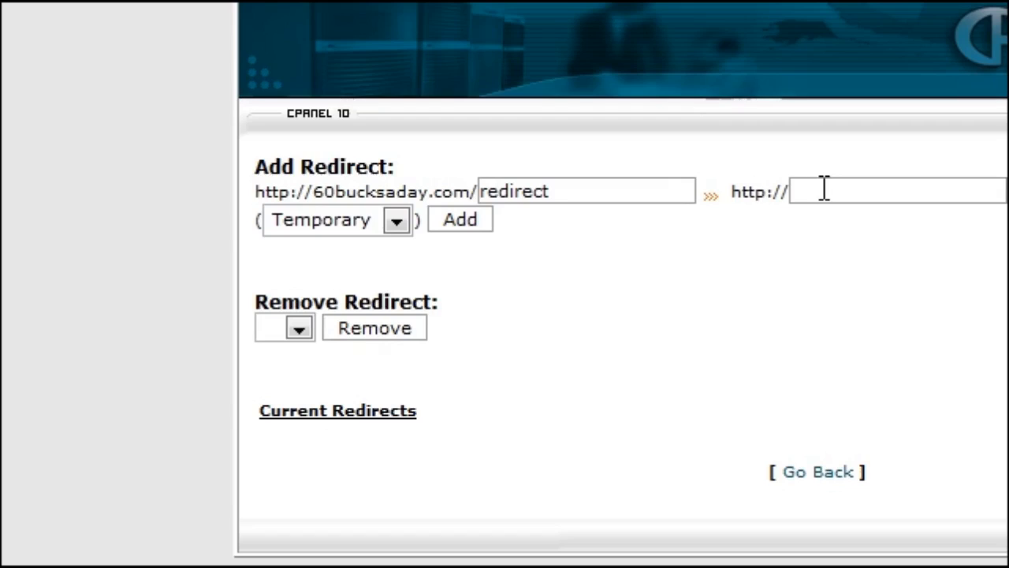
{"action": "mouse_move", "coordinate": [724, 323]}
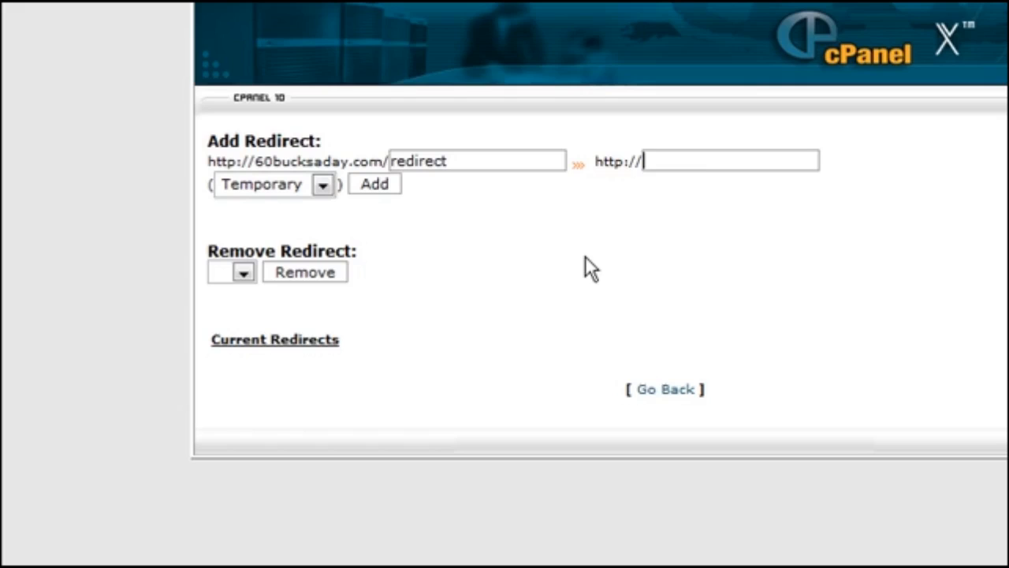
{"action": "type", "text": "stocks.hop.clickbank.net/"}
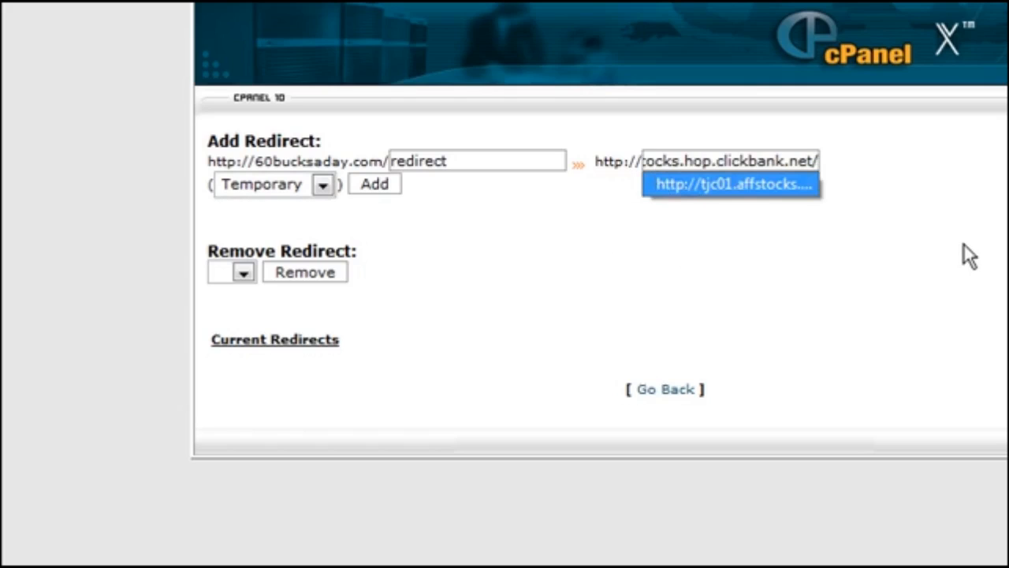
{"action": "left_click", "coordinate": [732, 183]}
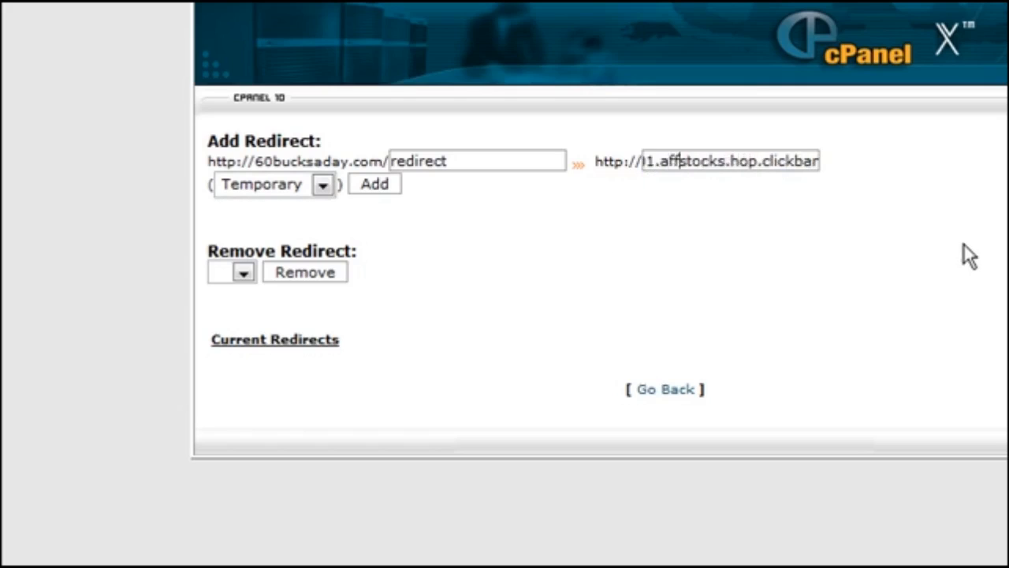
{"action": "type", "text": "http://tjc01.affstocks.hop"}
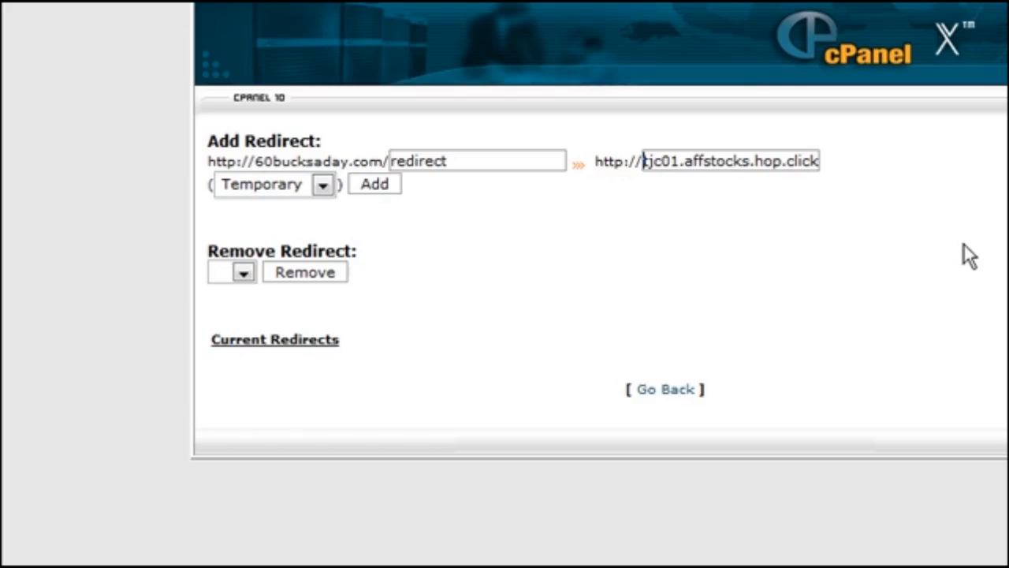
{"action": "mouse_move", "coordinate": [942, 265]}
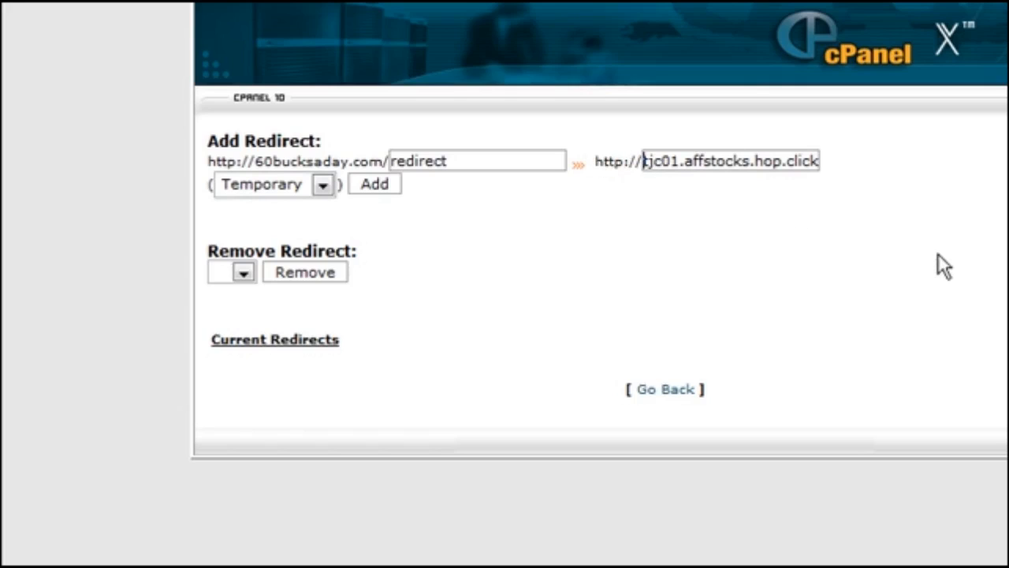
{"action": "mouse_move", "coordinate": [898, 208]}
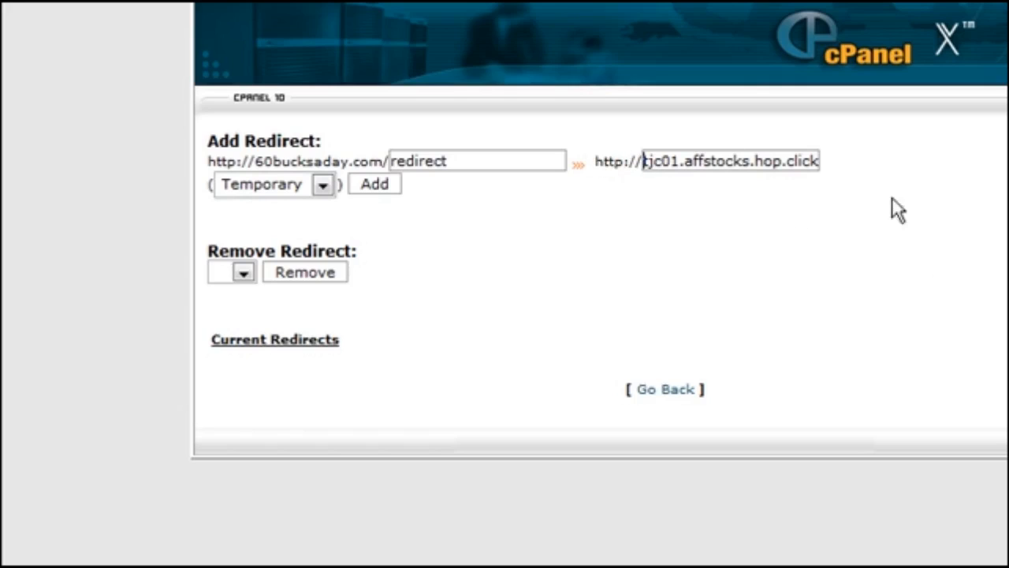
{"action": "mouse_move", "coordinate": [470, 255]}
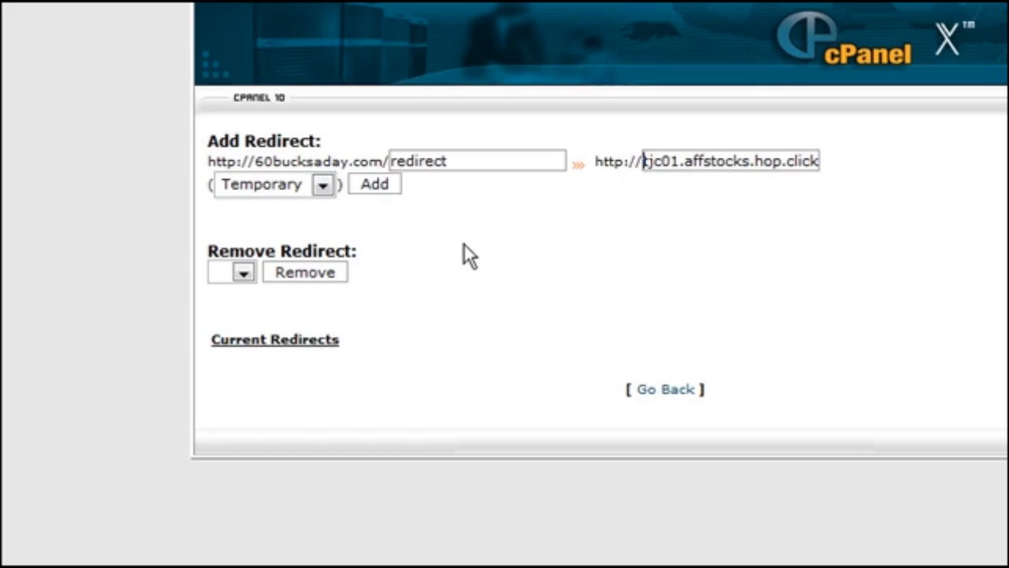
{"action": "mouse_move", "coordinate": [382, 249]}
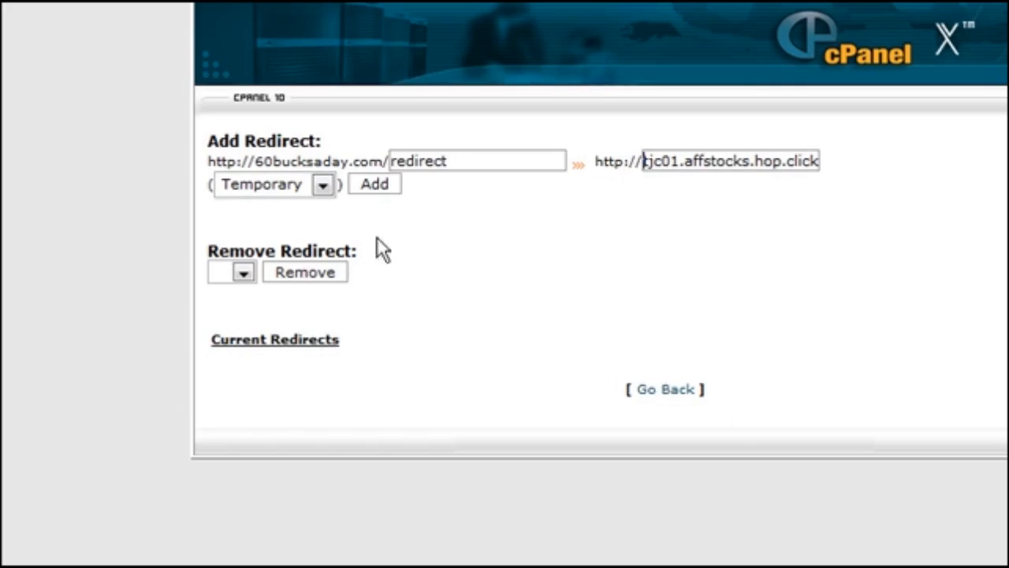
{"action": "left_click", "coordinate": [322, 183]}
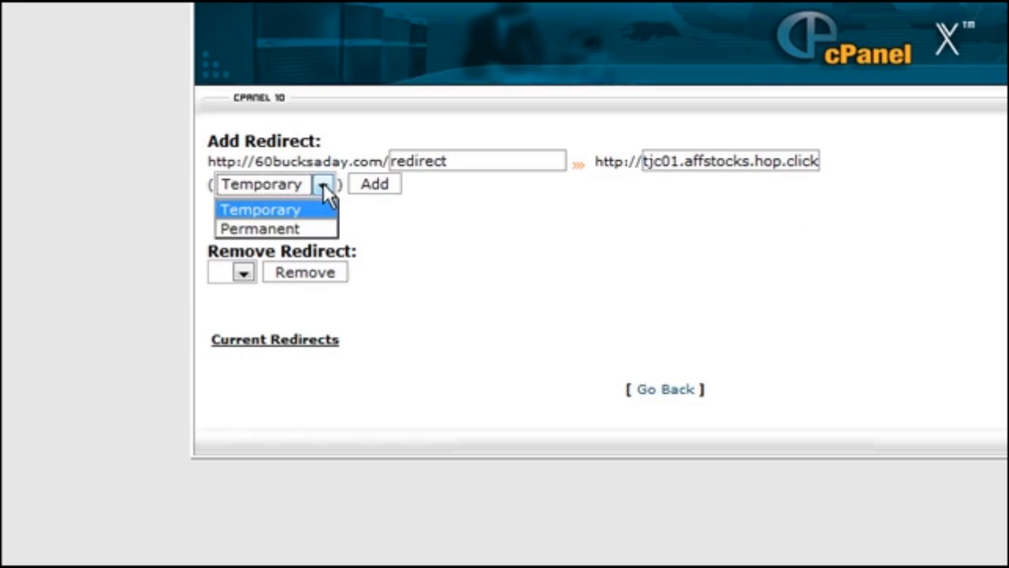
{"action": "left_click", "coordinate": [260, 208]}
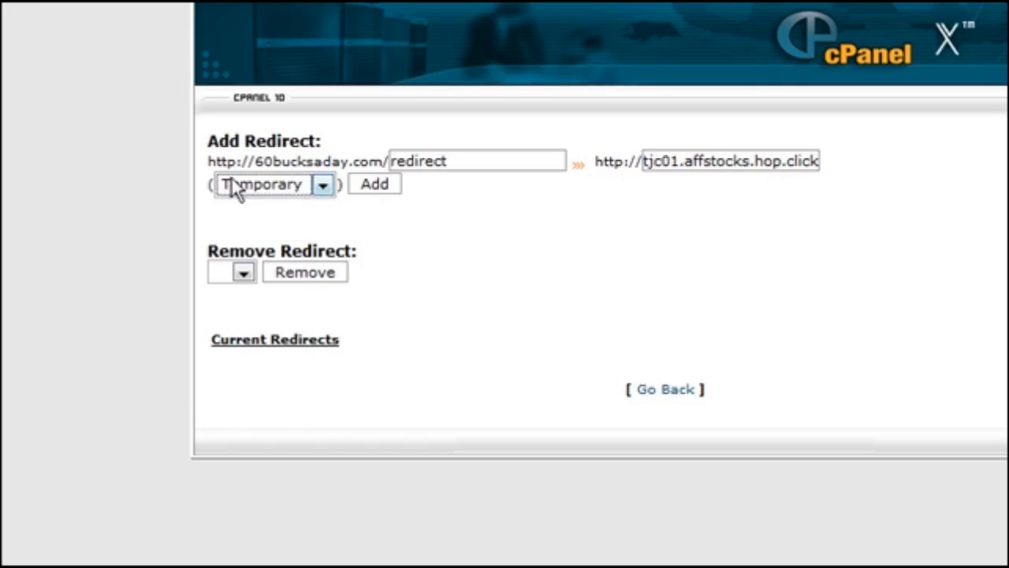
{"action": "mouse_move", "coordinate": [386, 205]}
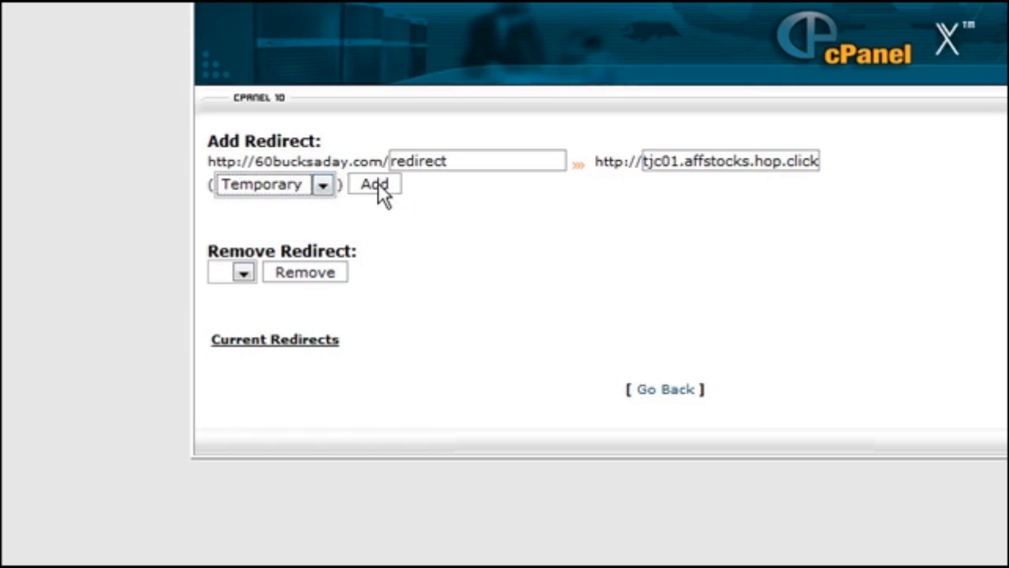
{"action": "left_click", "coordinate": [374, 183]}
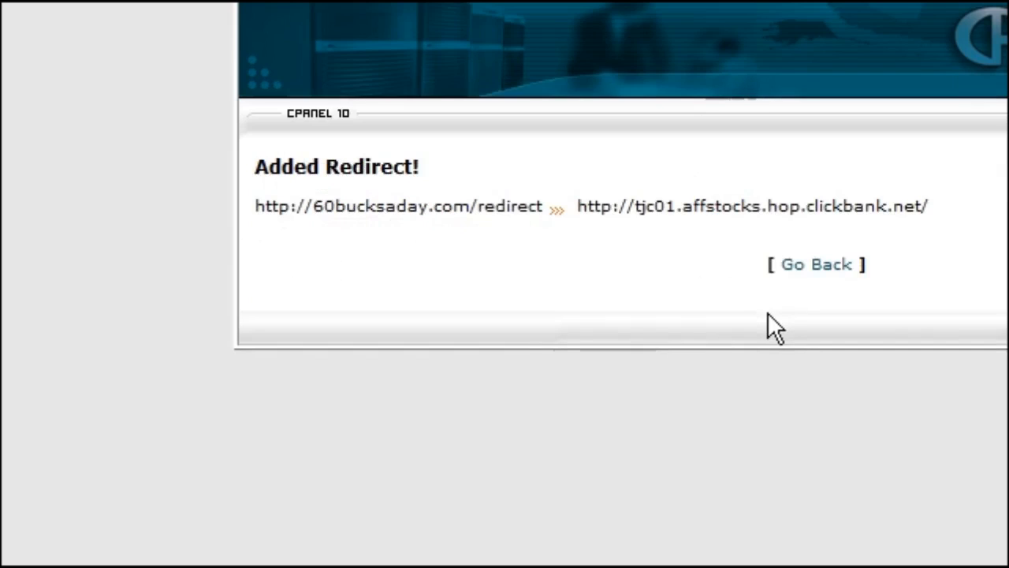
{"action": "mouse_move", "coordinate": [265, 205]}
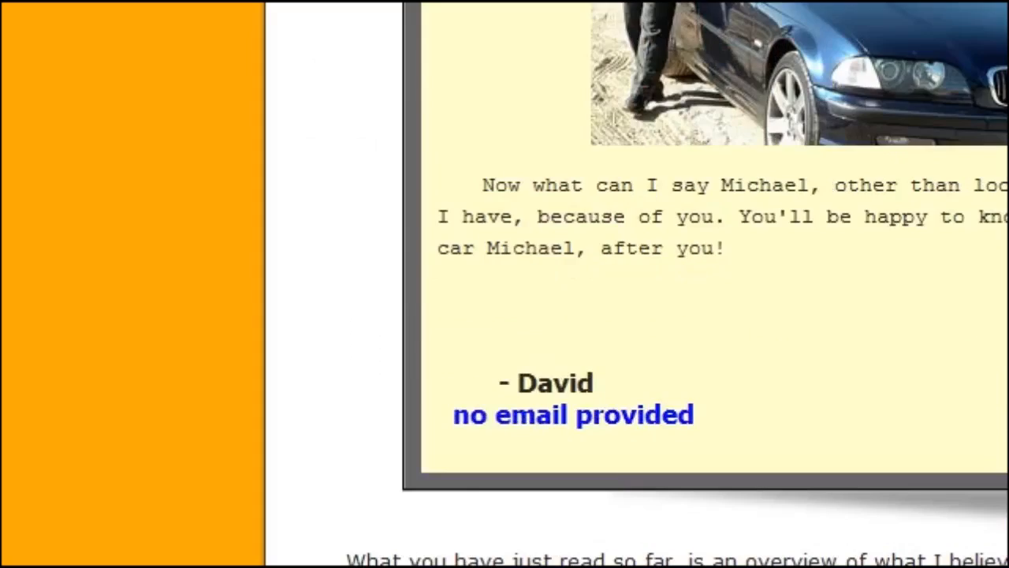
- Continue to the secure payment form and confirm affiliate = TJC01 is credited
{"action": "scroll", "scroll_direction": "down", "scroll_amount": 3}
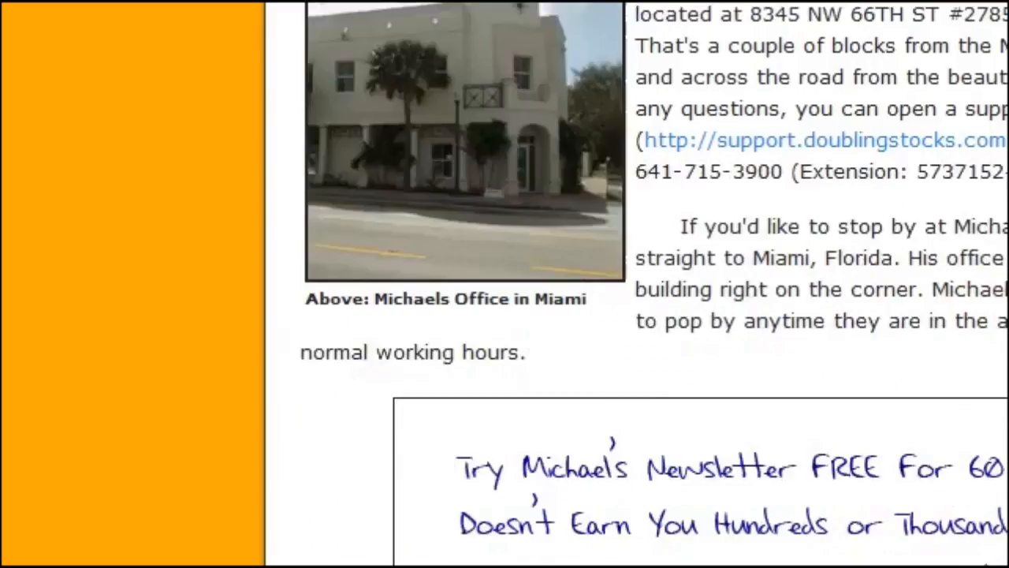
{"action": "scroll", "scroll_direction": "down", "scroll_amount": 3}
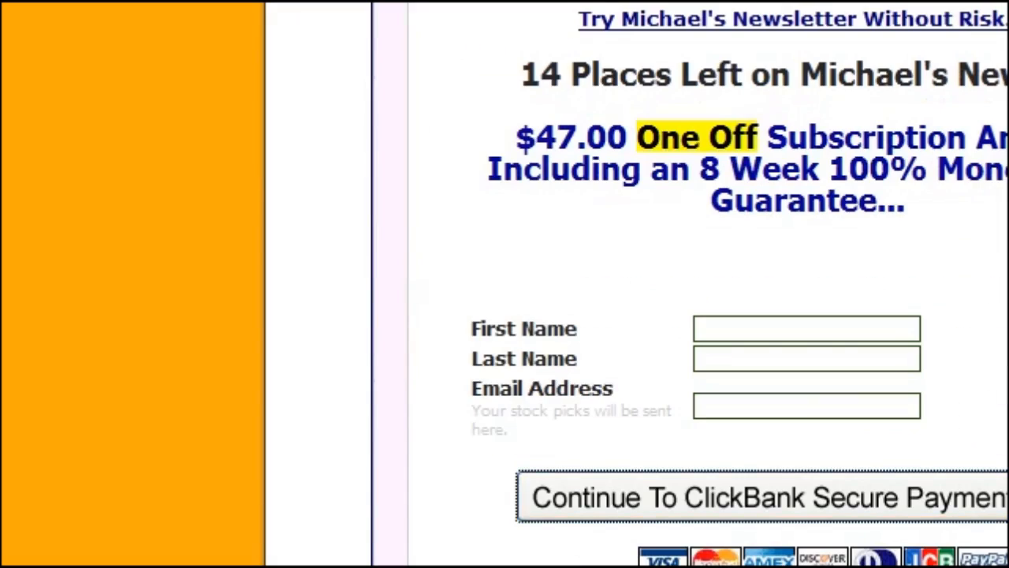
{"action": "left_click", "coordinate": [756, 496]}
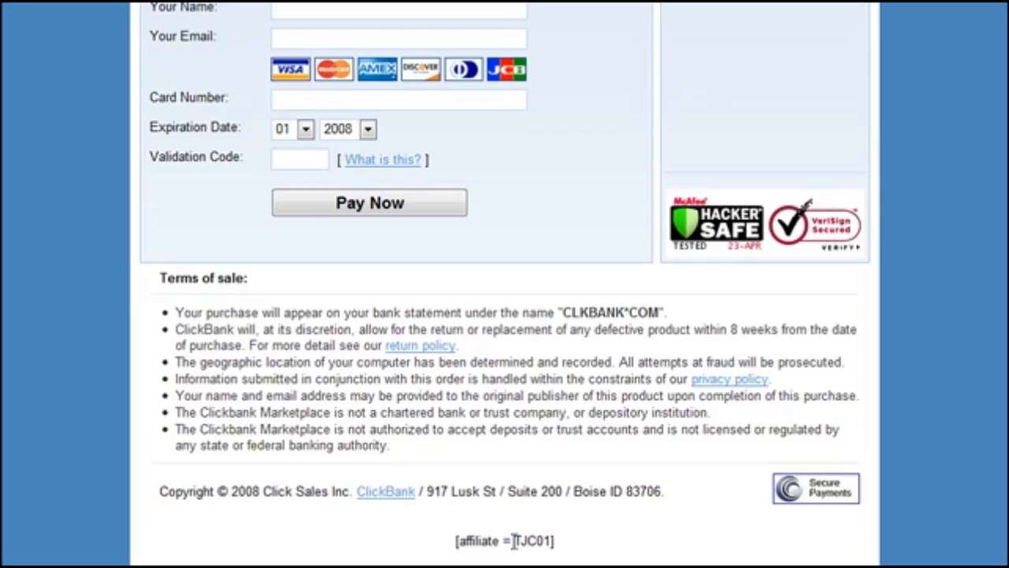
{"action": "mouse_move", "coordinate": [675, 543]}
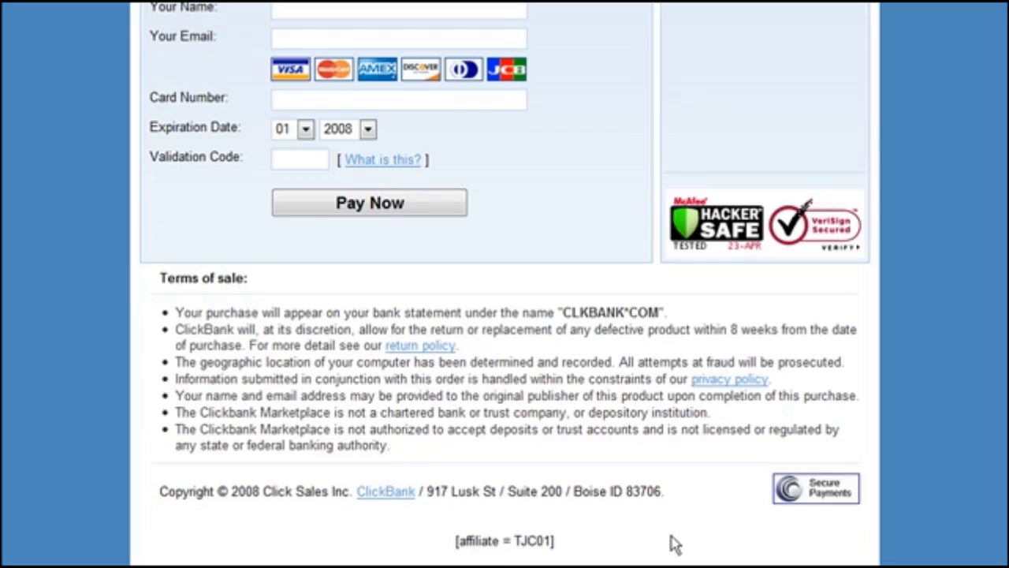